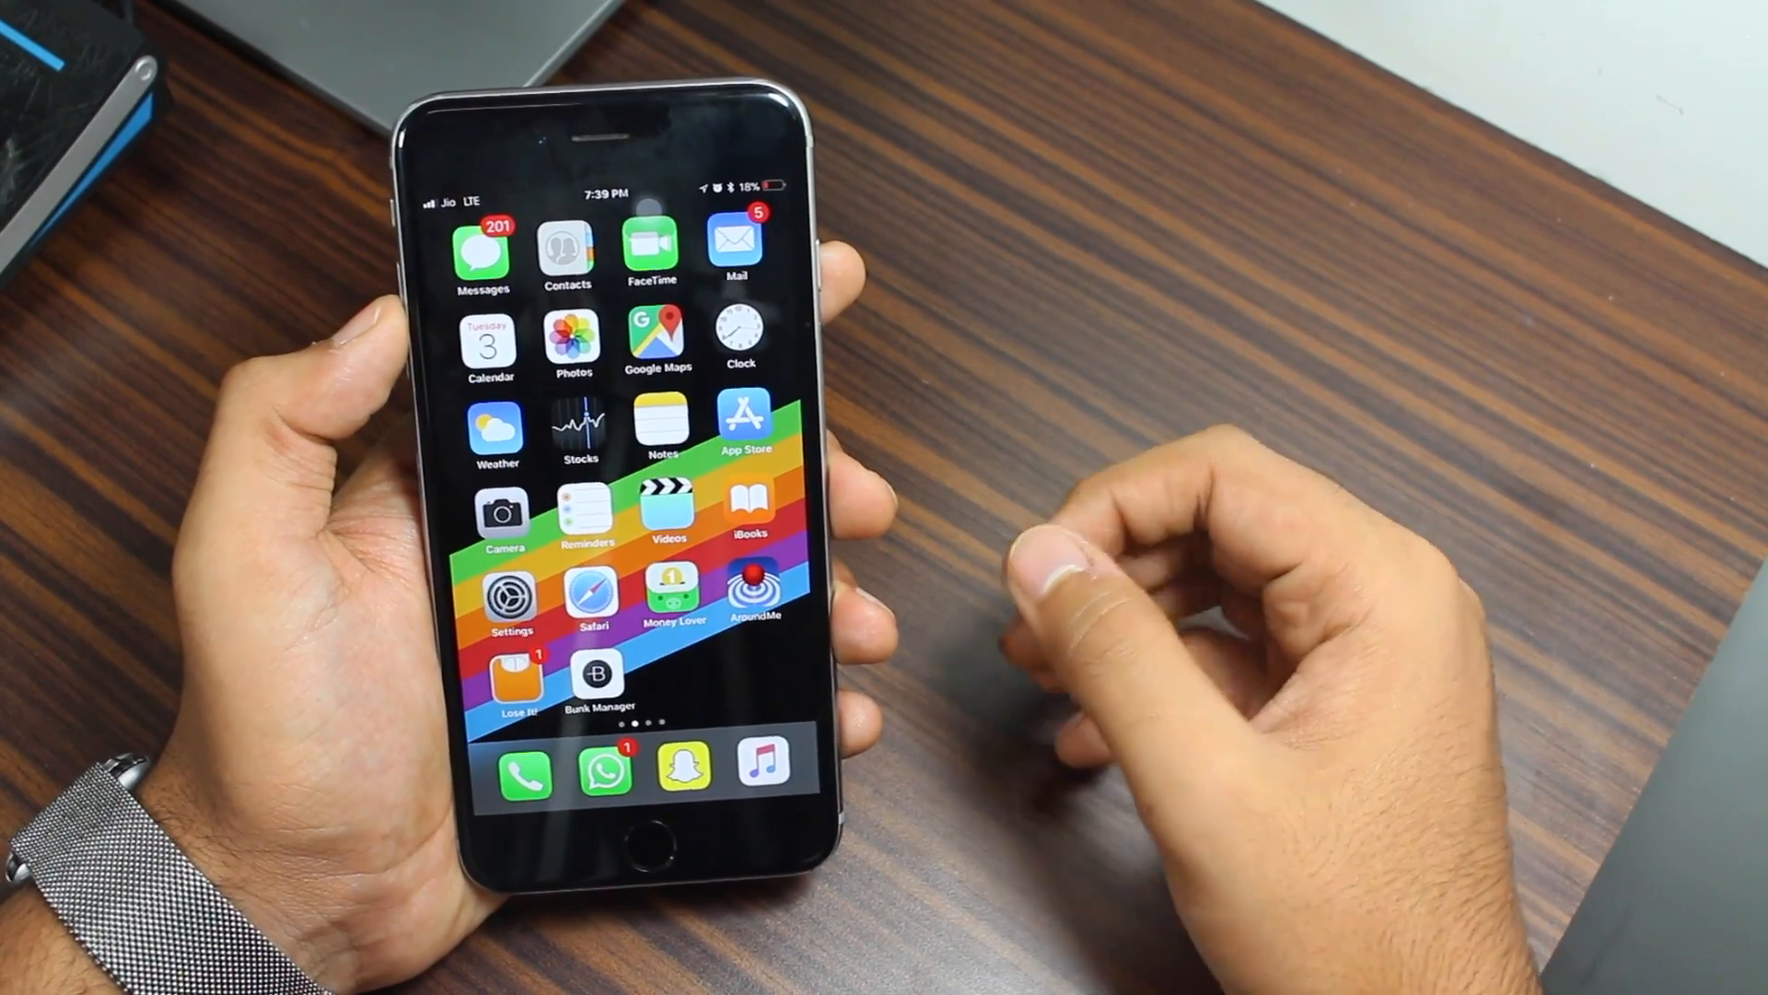
mouse_move(1128, 508)
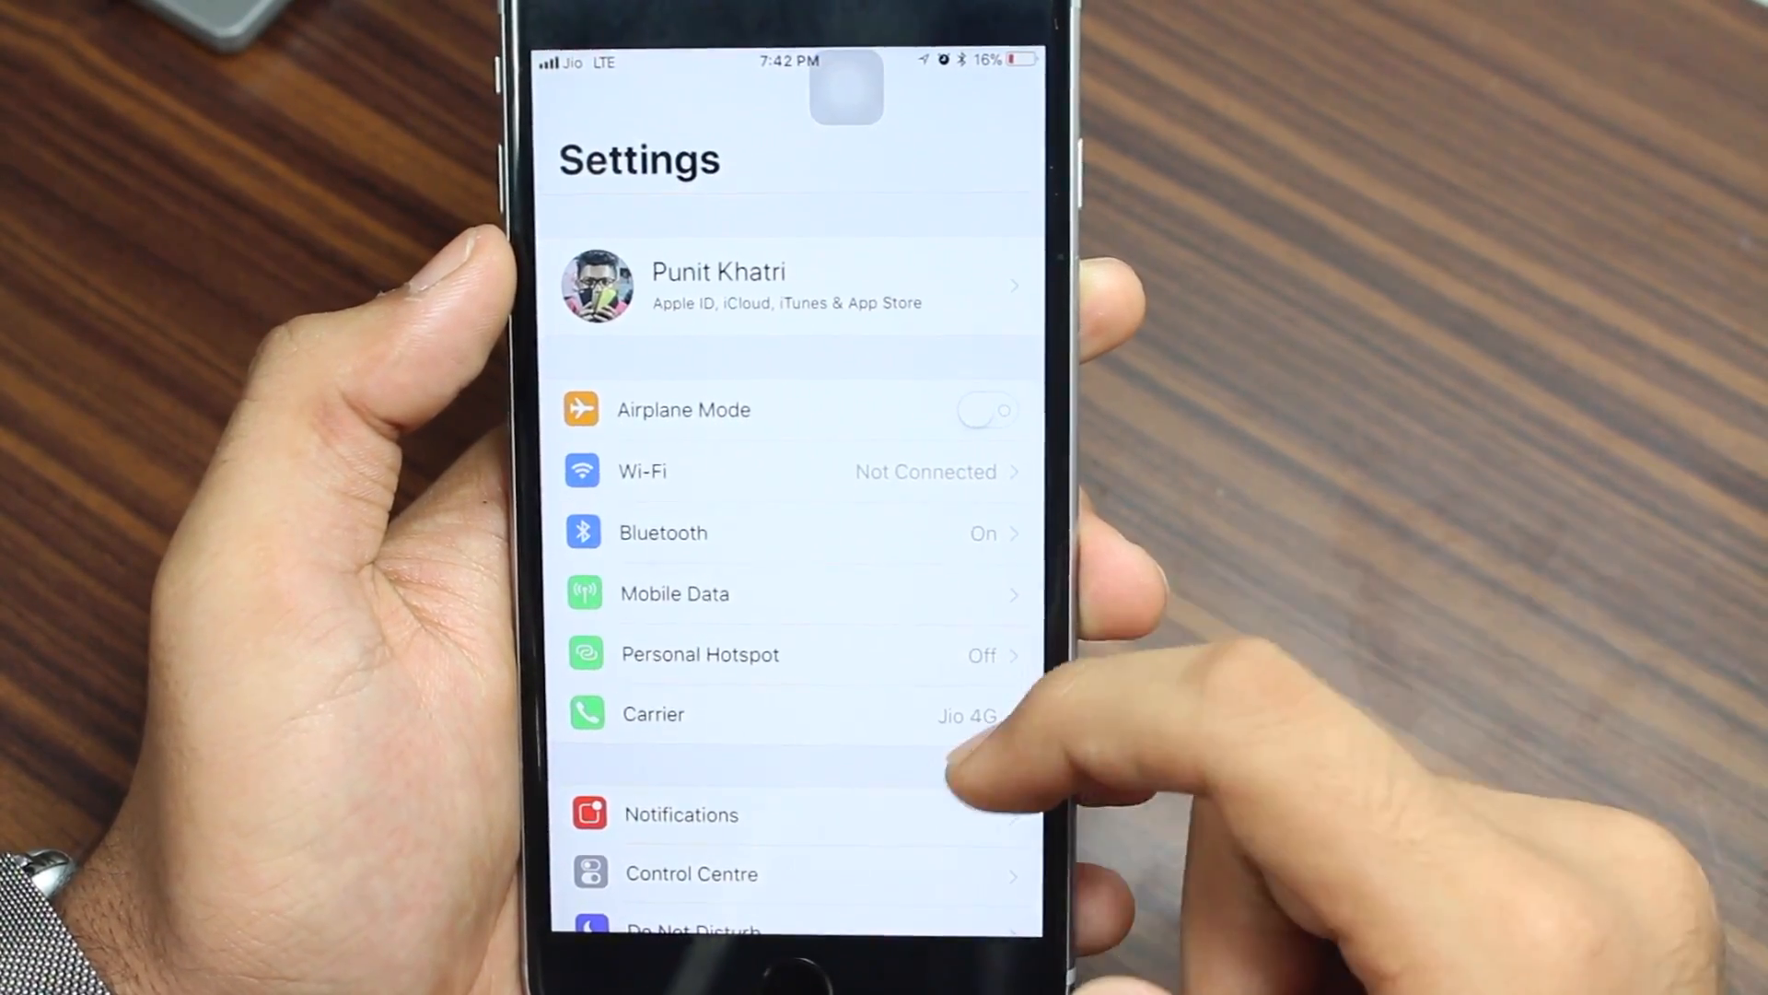
- Scroll the Settings list and open the Camera settings page
scroll(up, 3)
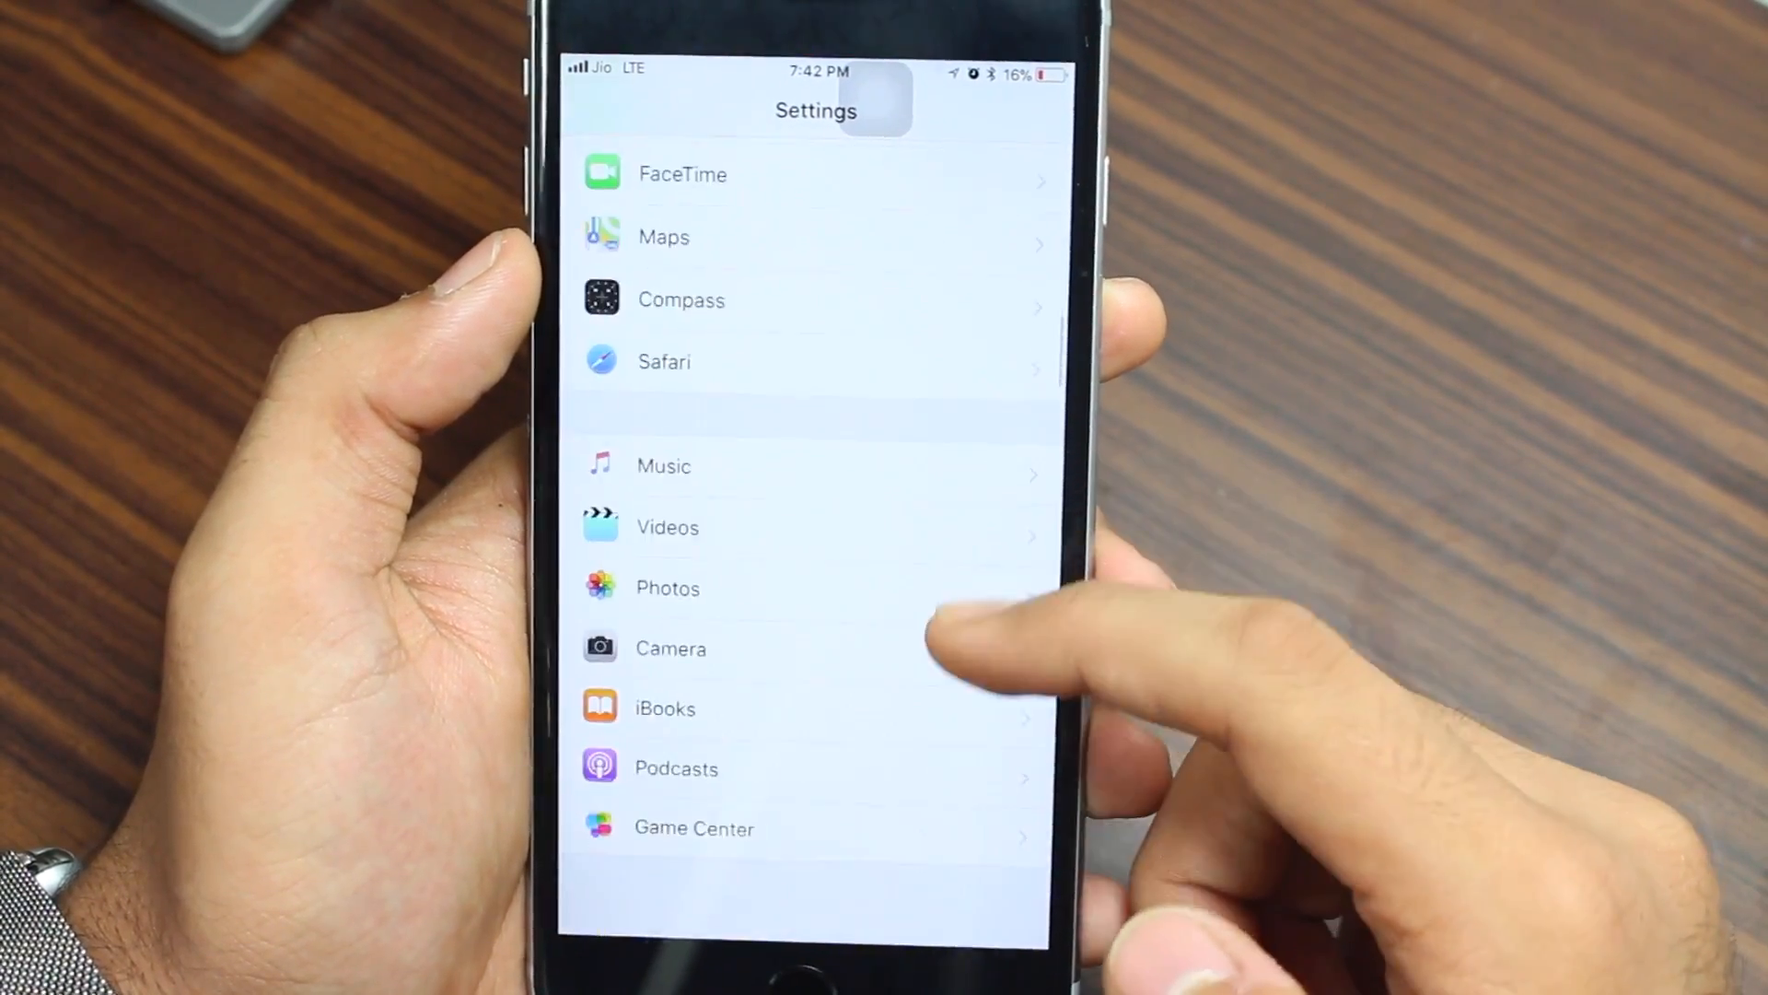
click(670, 647)
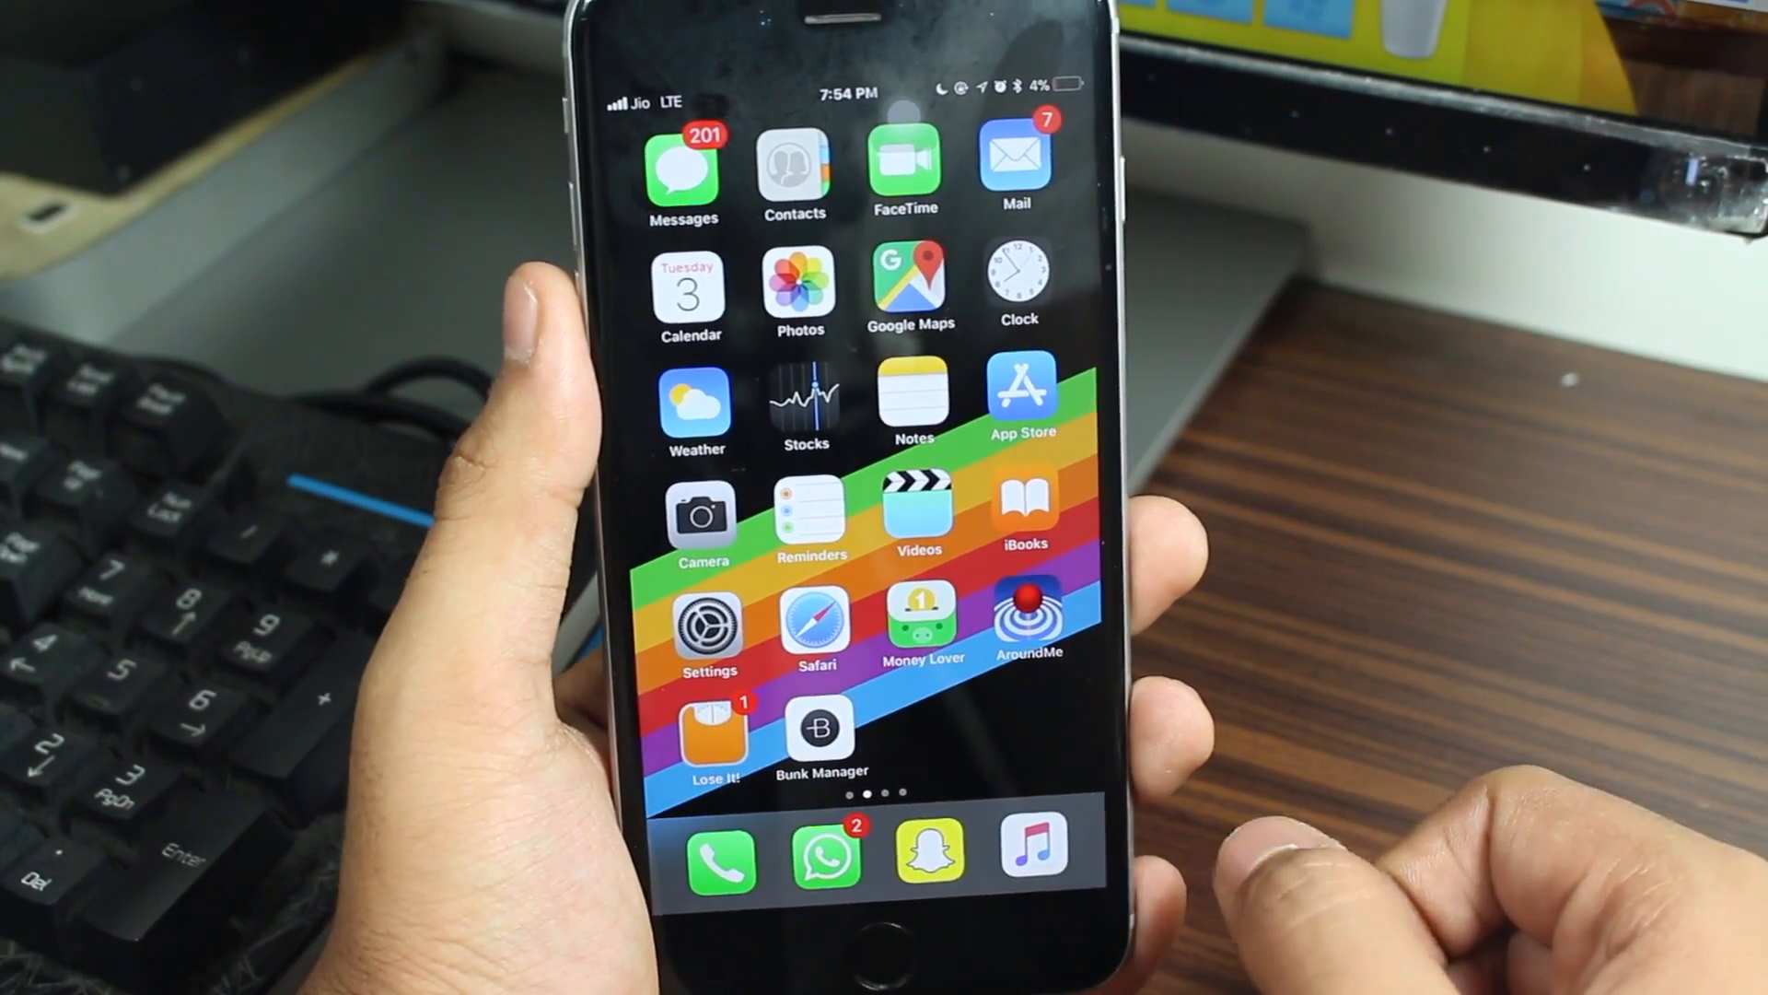
click(702, 514)
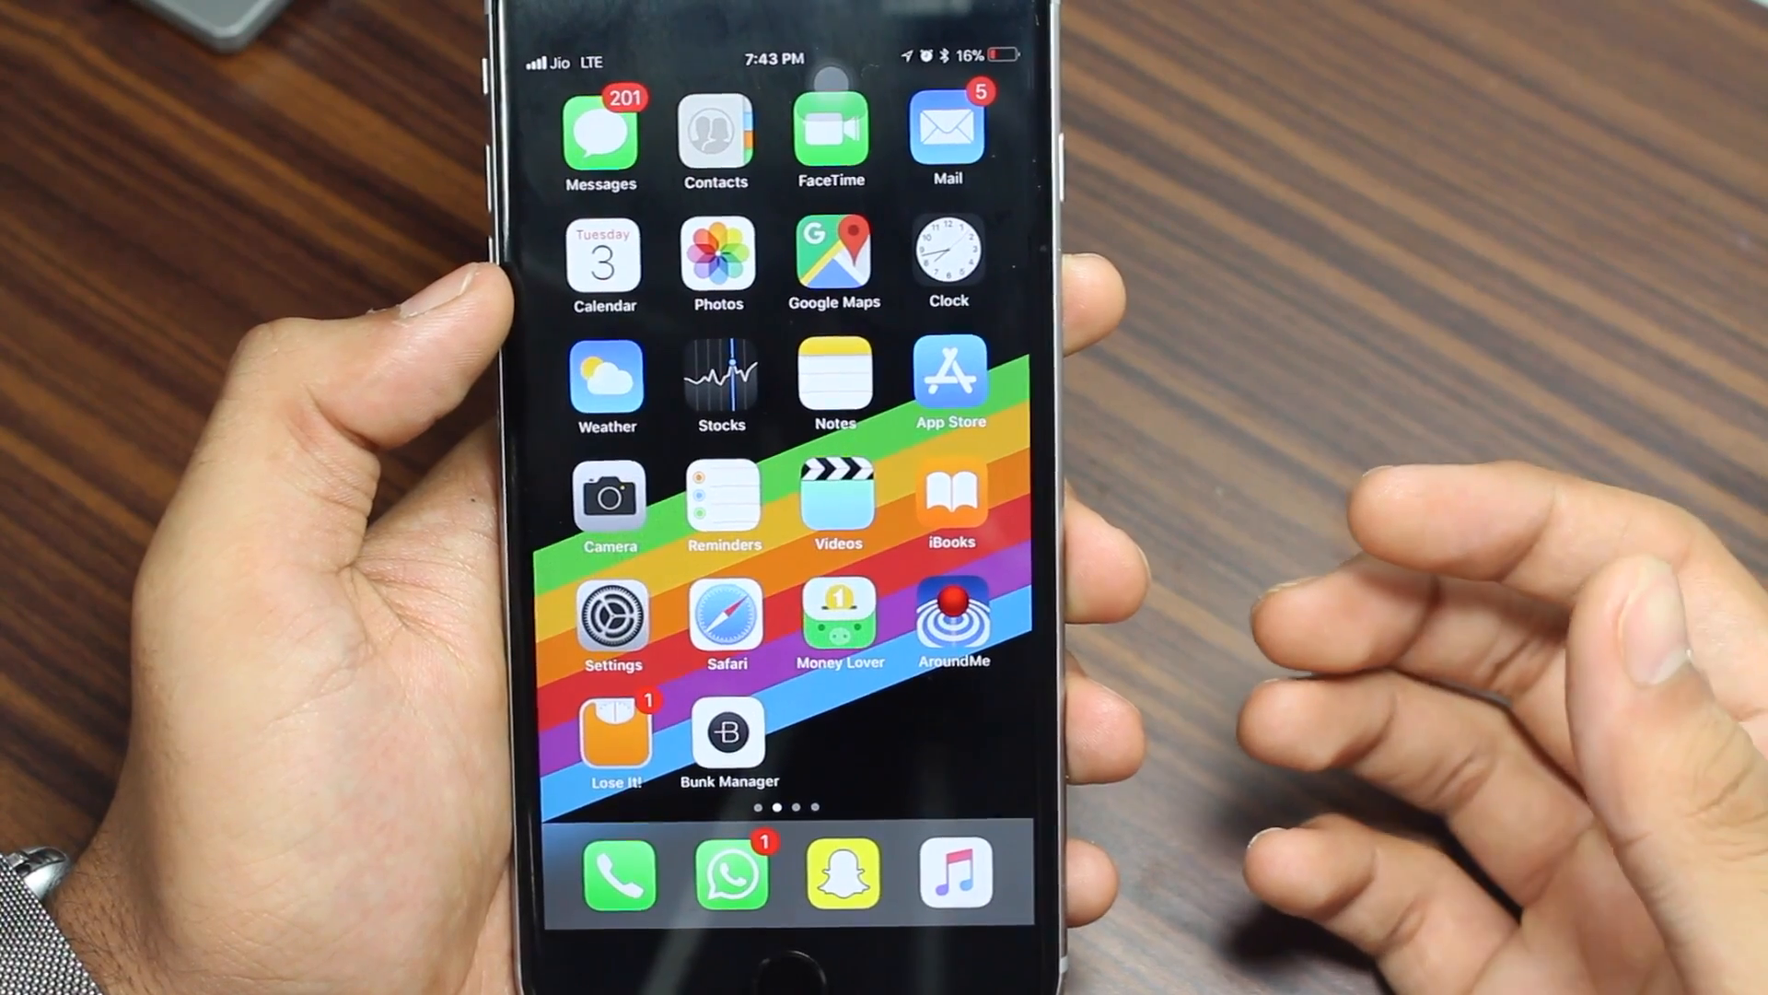
- Return to Settings > Camera and switch Scan QR Codes off, leaving Grid on
click(611, 617)
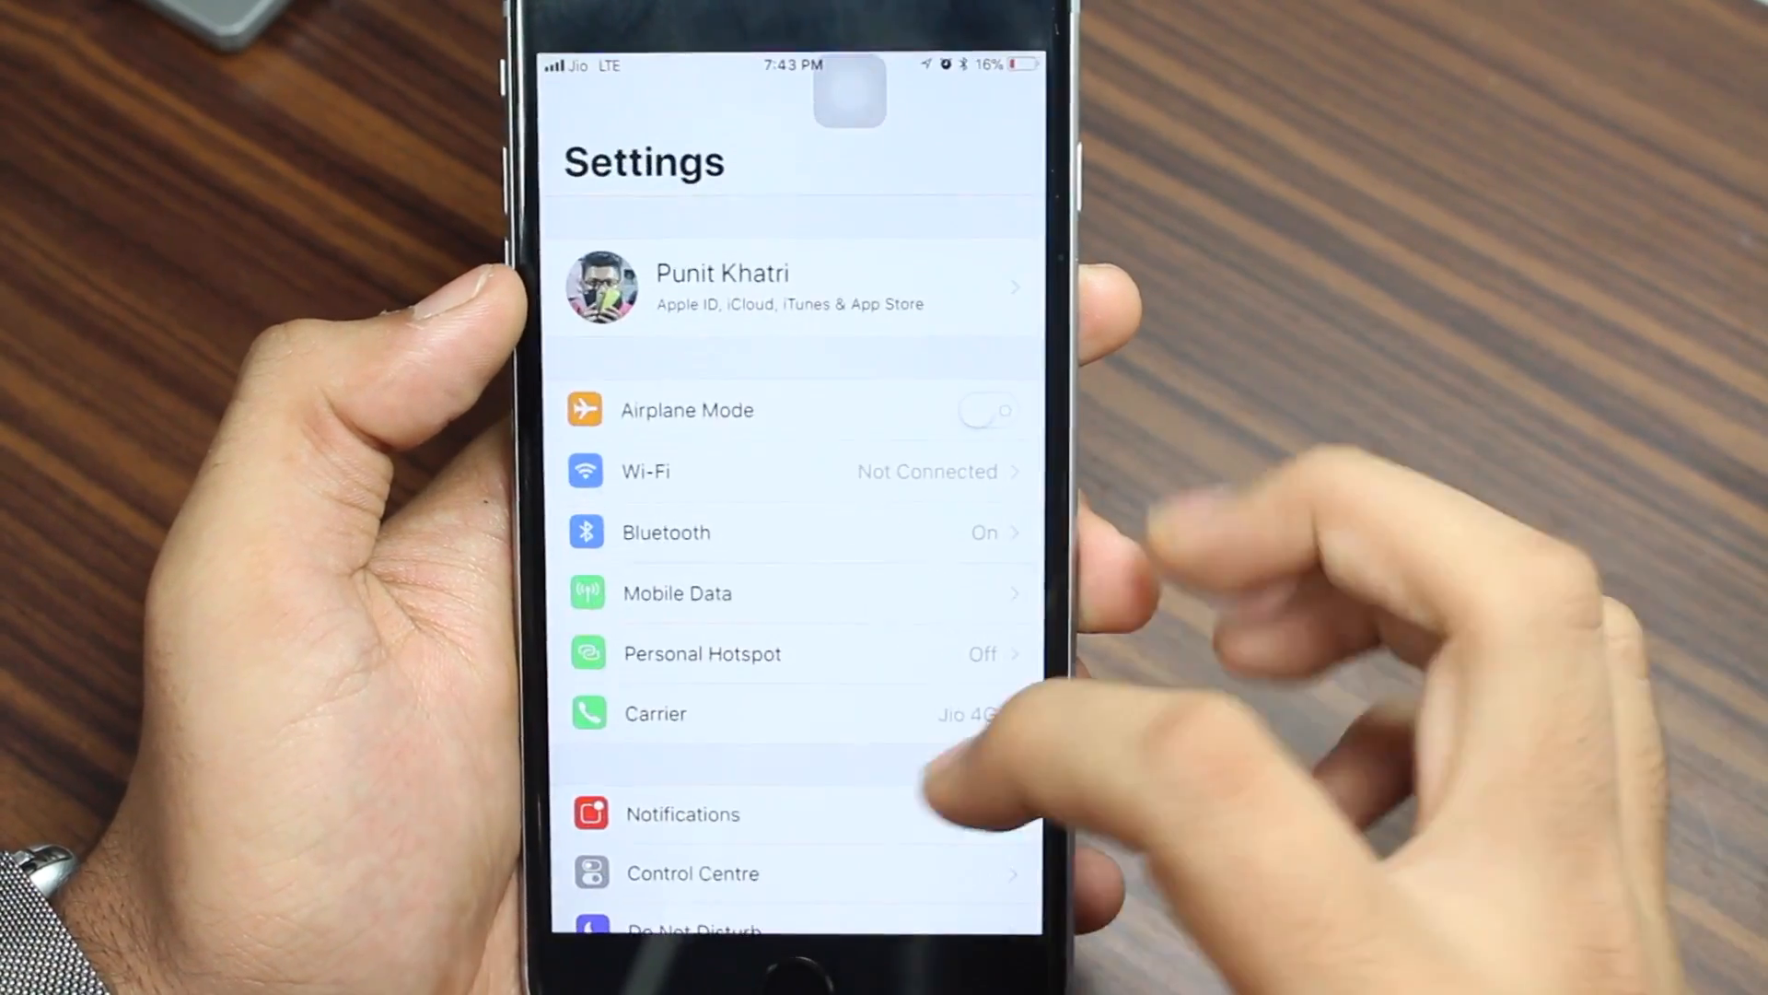
scroll(down, 3)
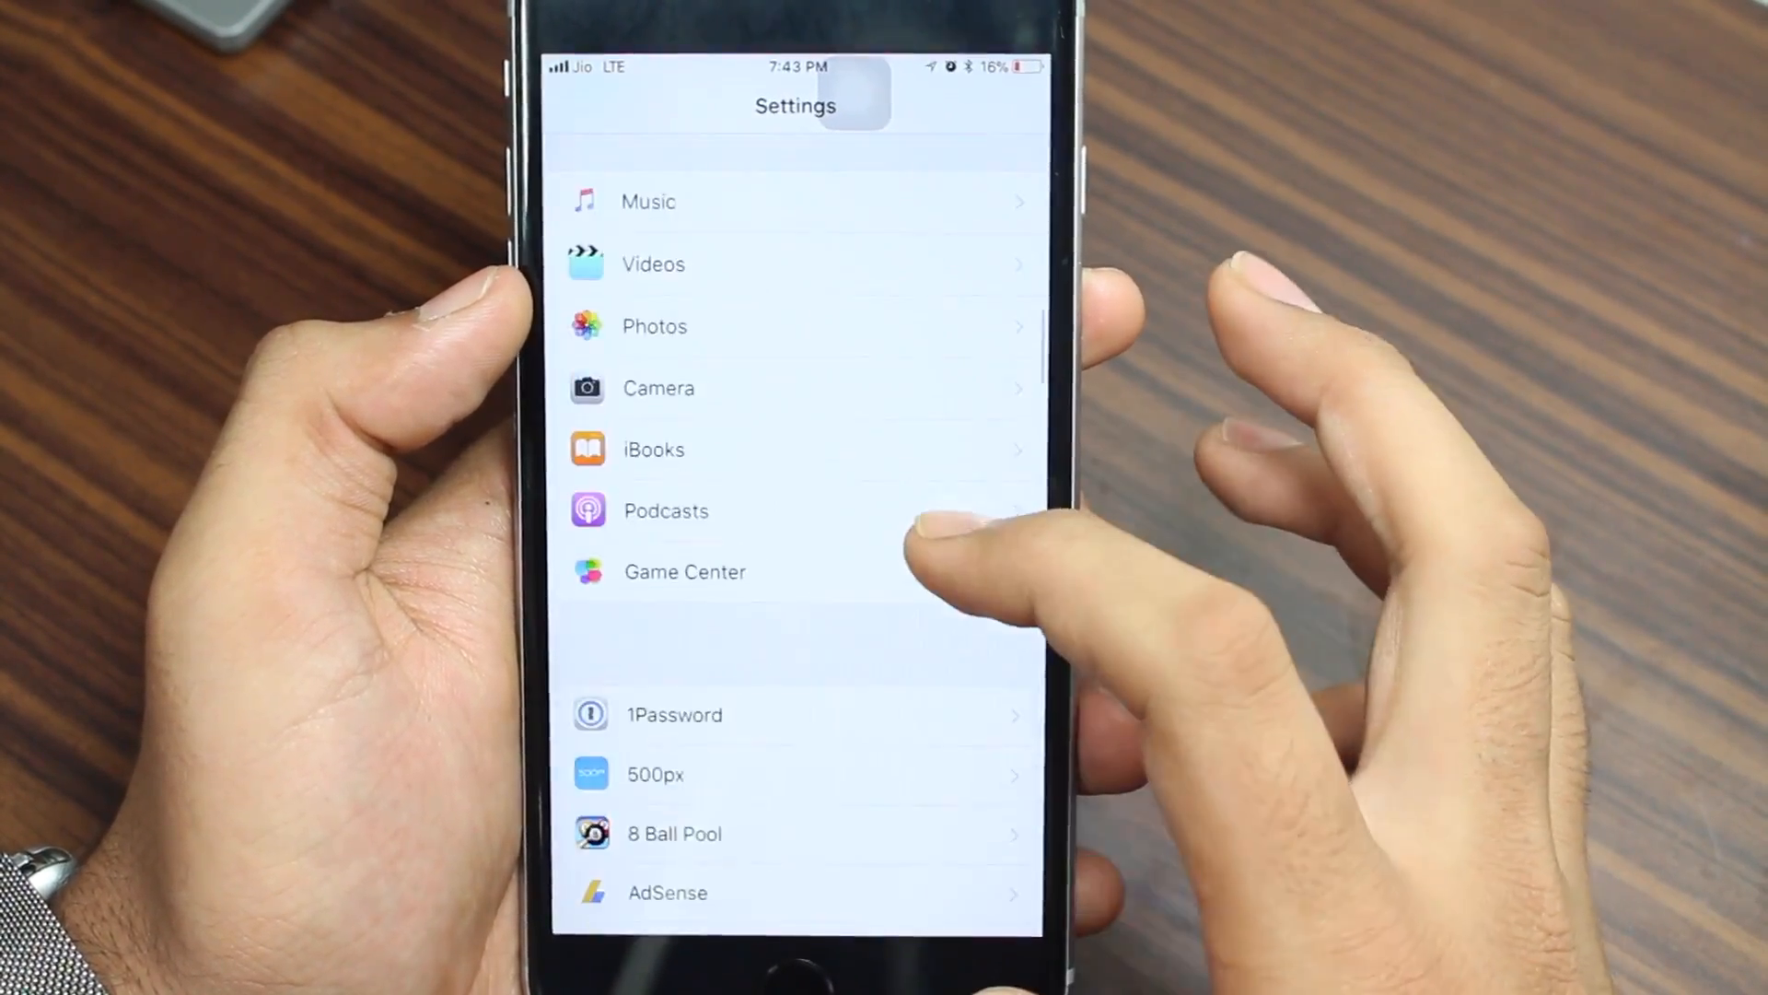
click(660, 387)
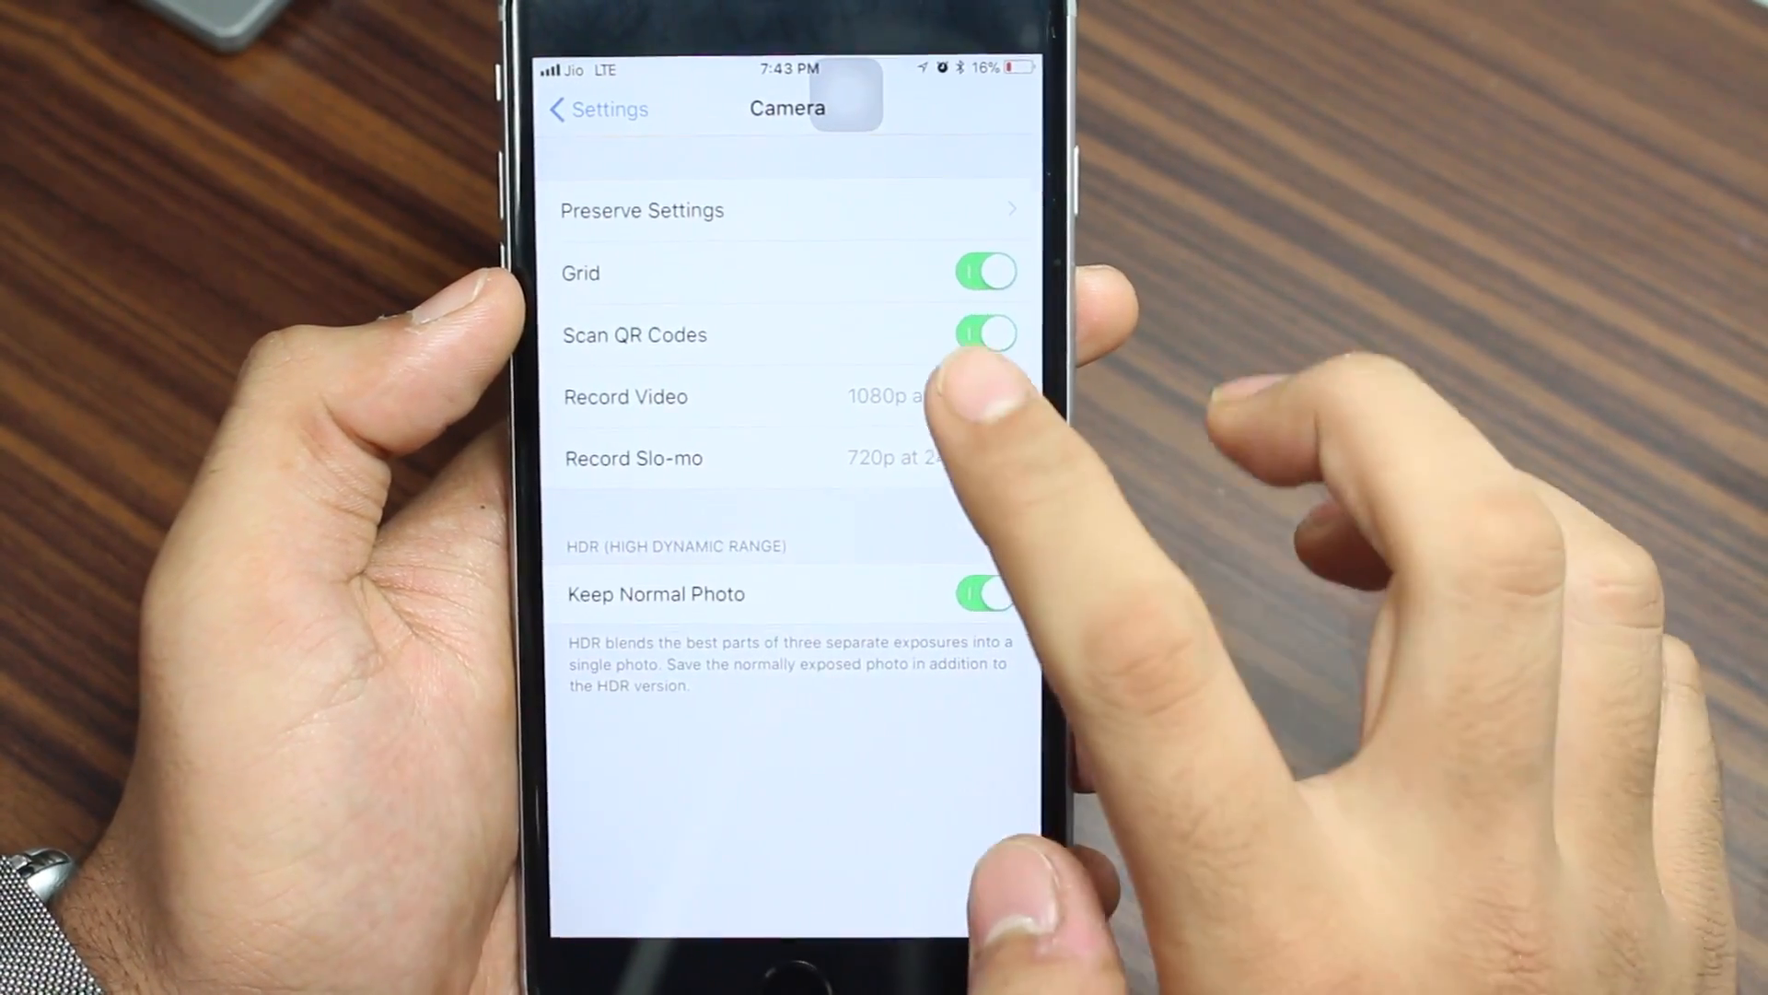
click(982, 335)
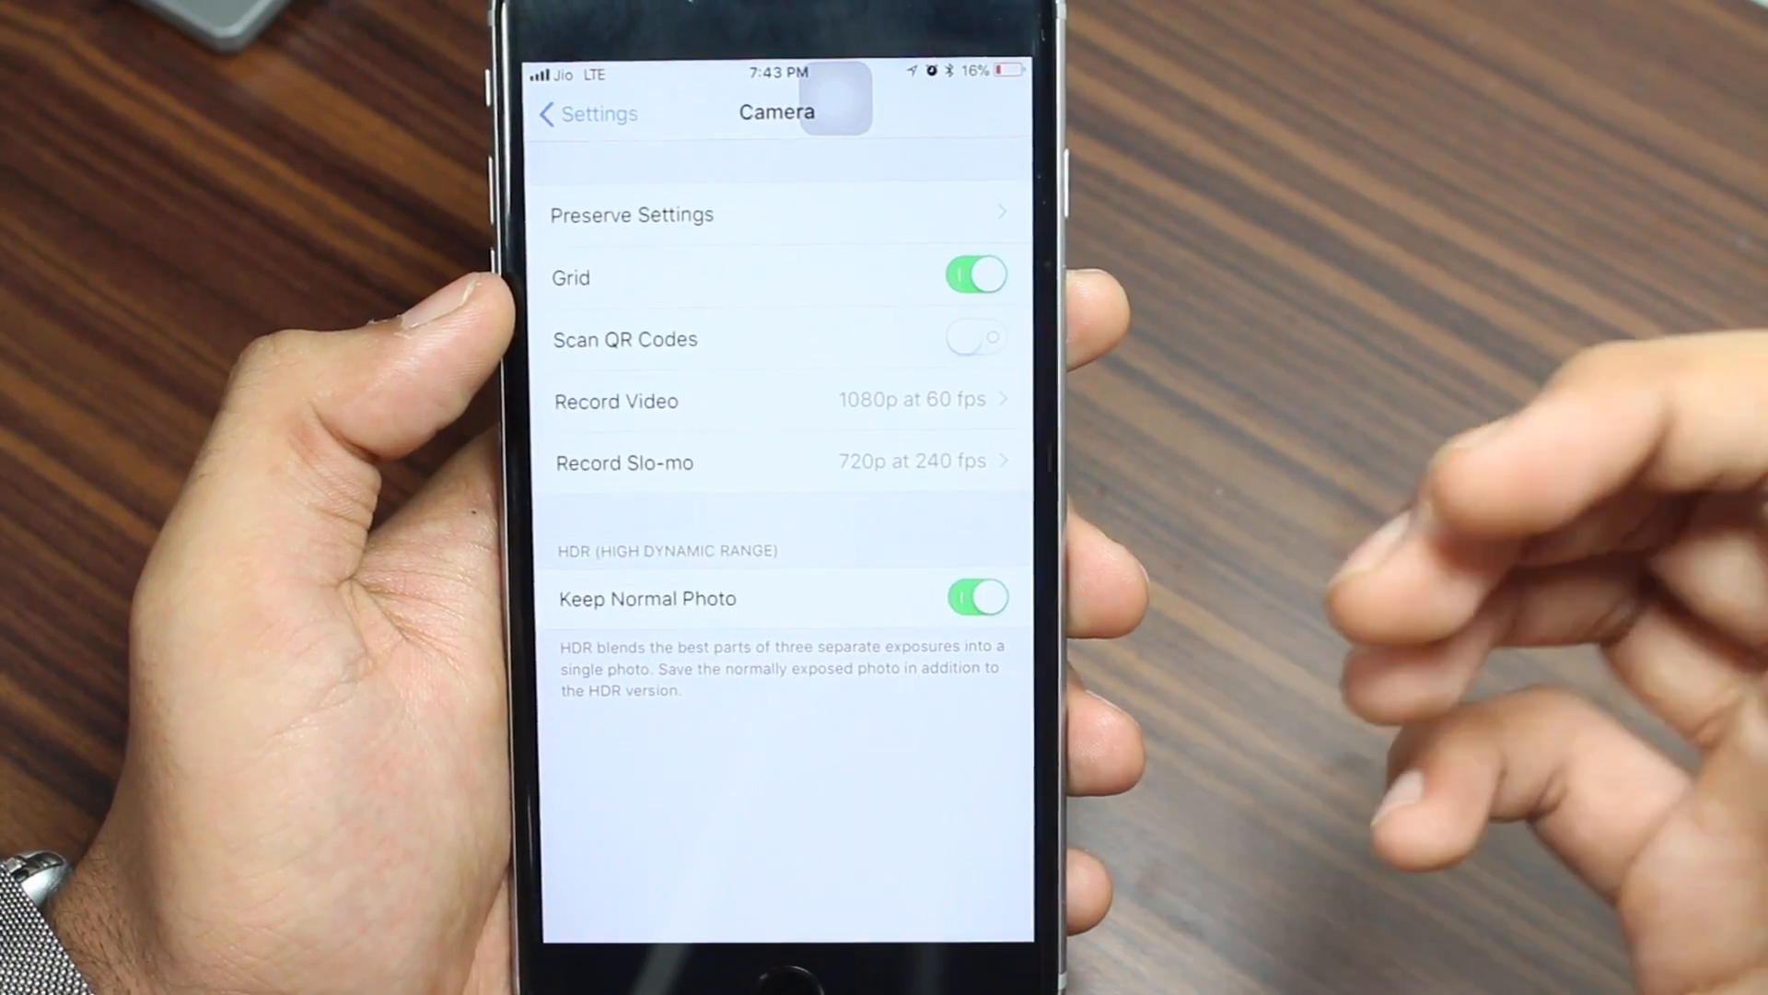